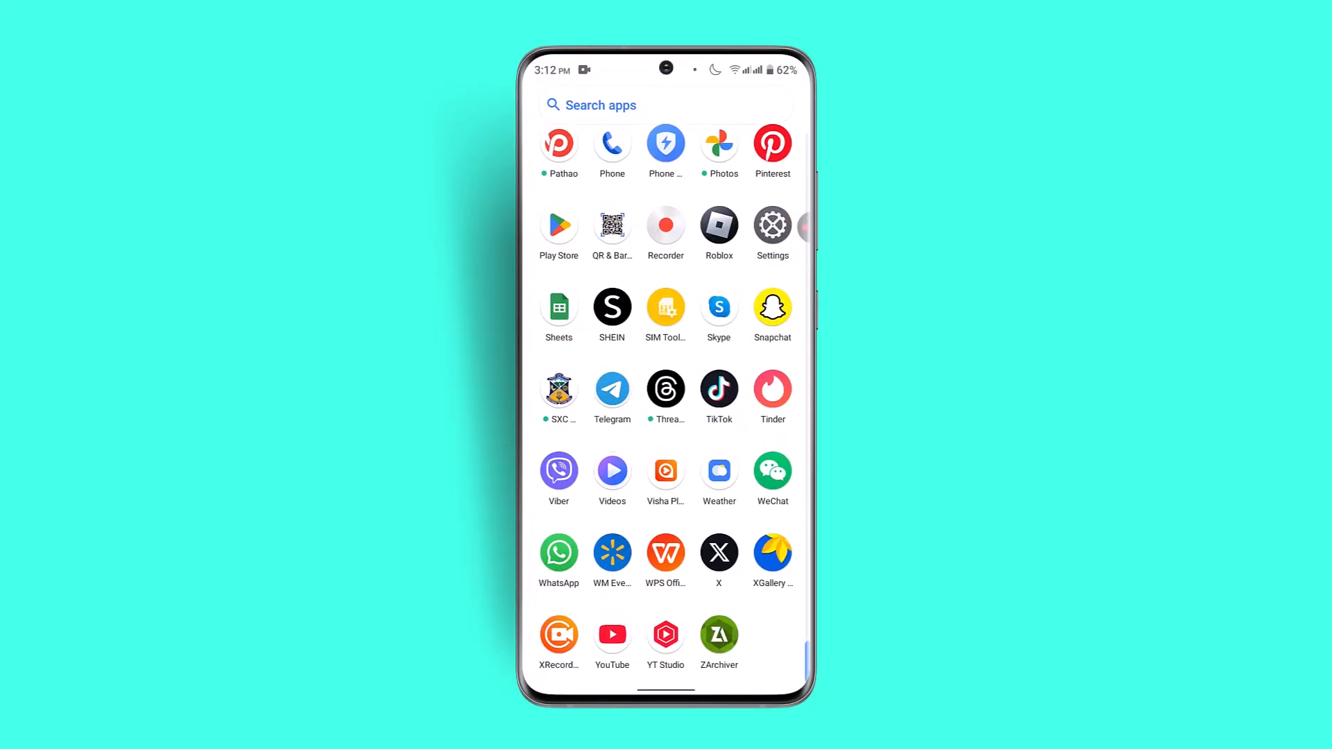
Launch ZArchiver from the app drawer and grant its file access permission request
left_click(718, 634)
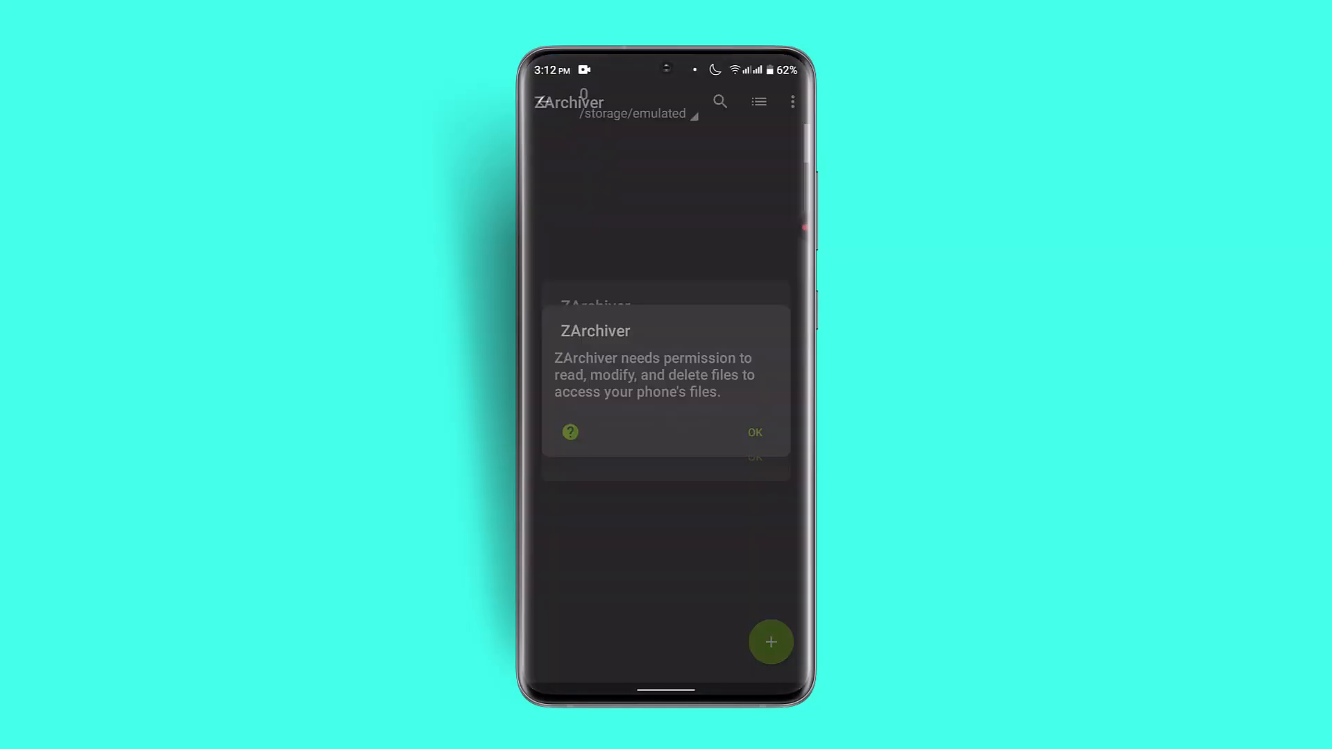
left_click(753, 433)
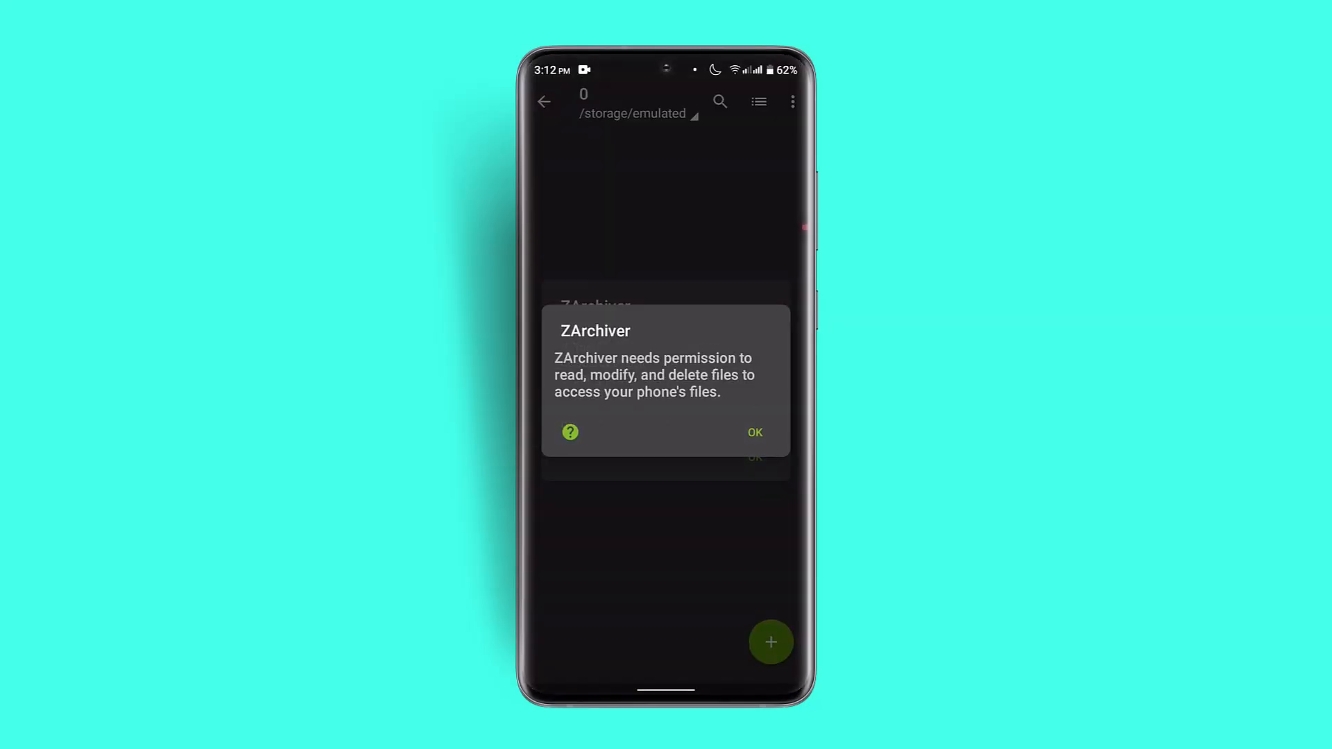
left_click(753, 433)
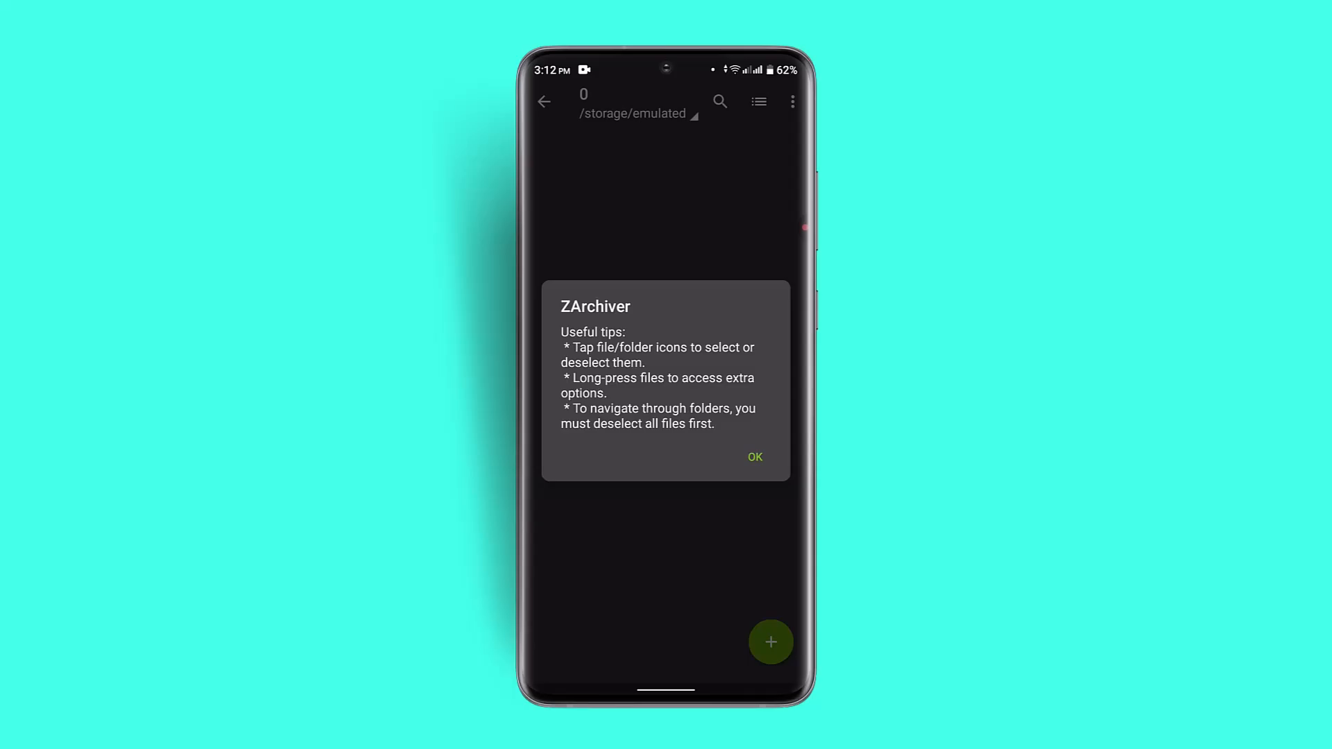
Dismiss ZArchiver's Useful tips message with OK
left_click(755, 457)
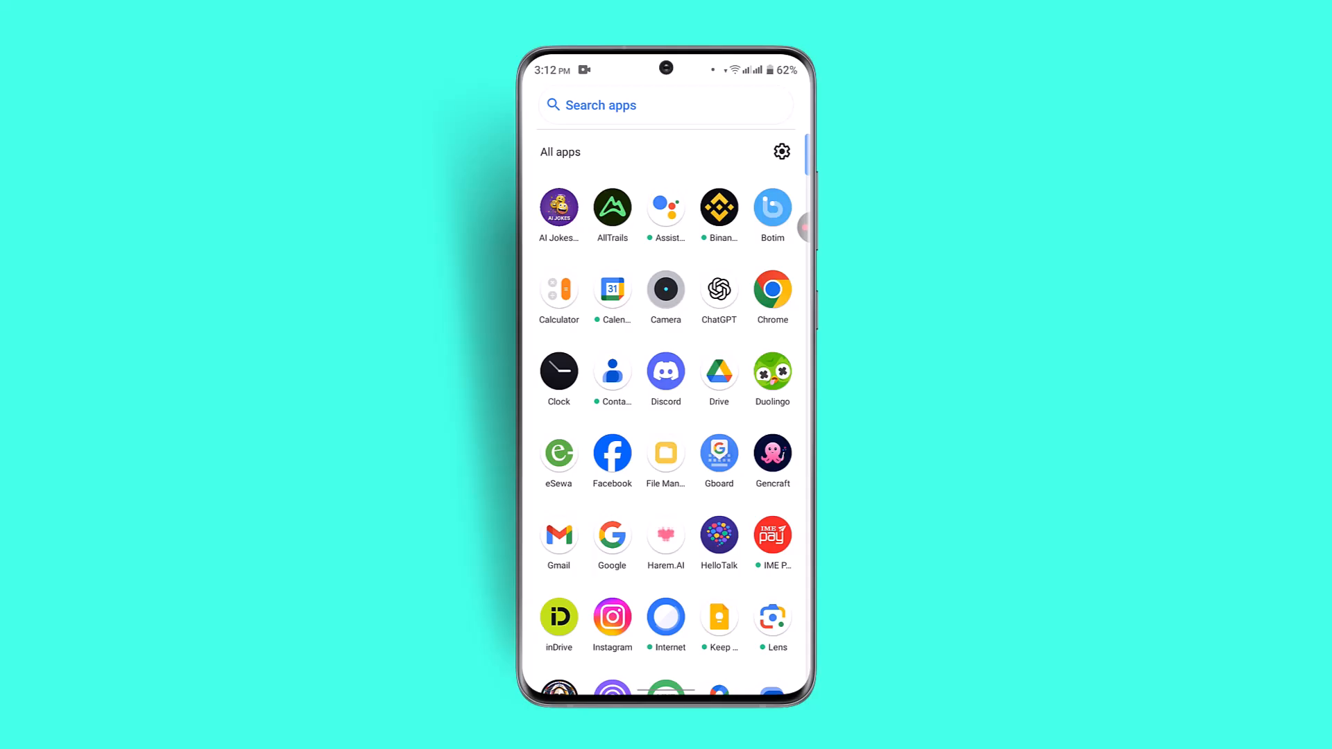
left_click(600, 104)
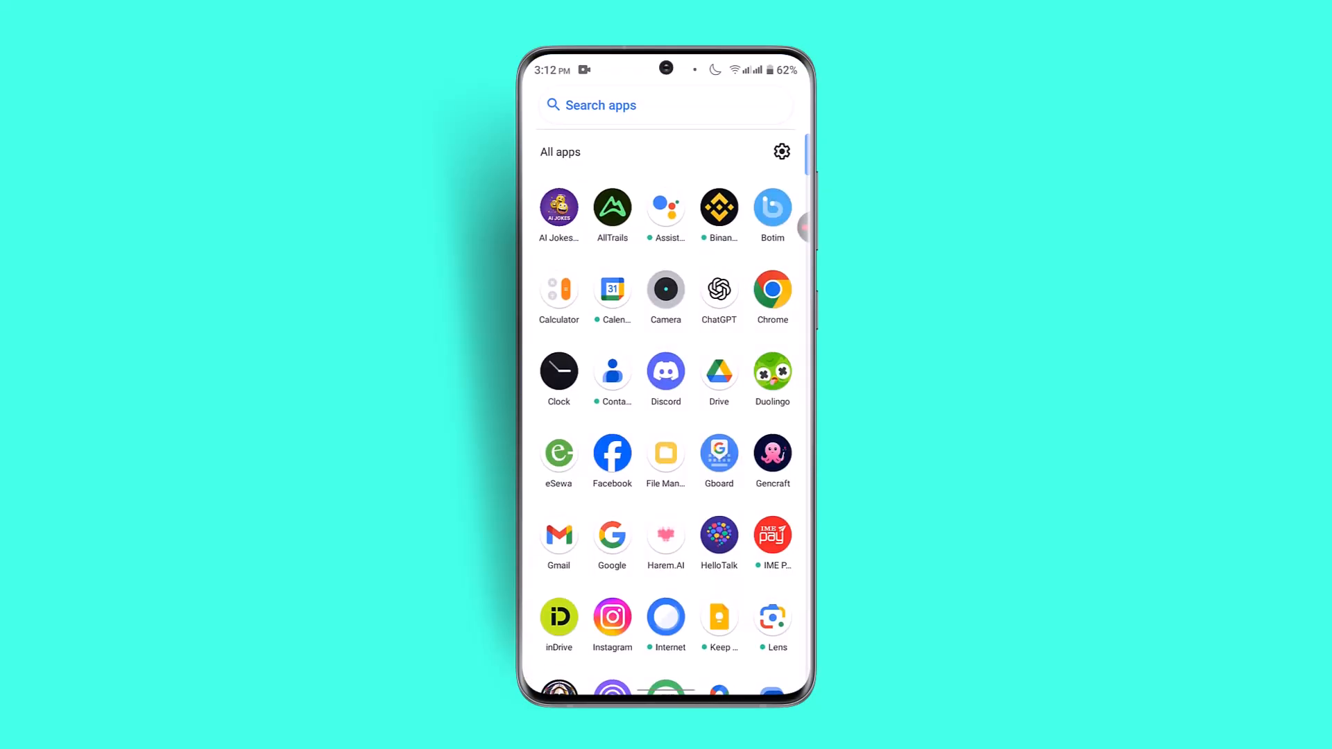
Clear ZArchiver's cached data so its storage page shows Cache at 0 B
scroll("down", 3)
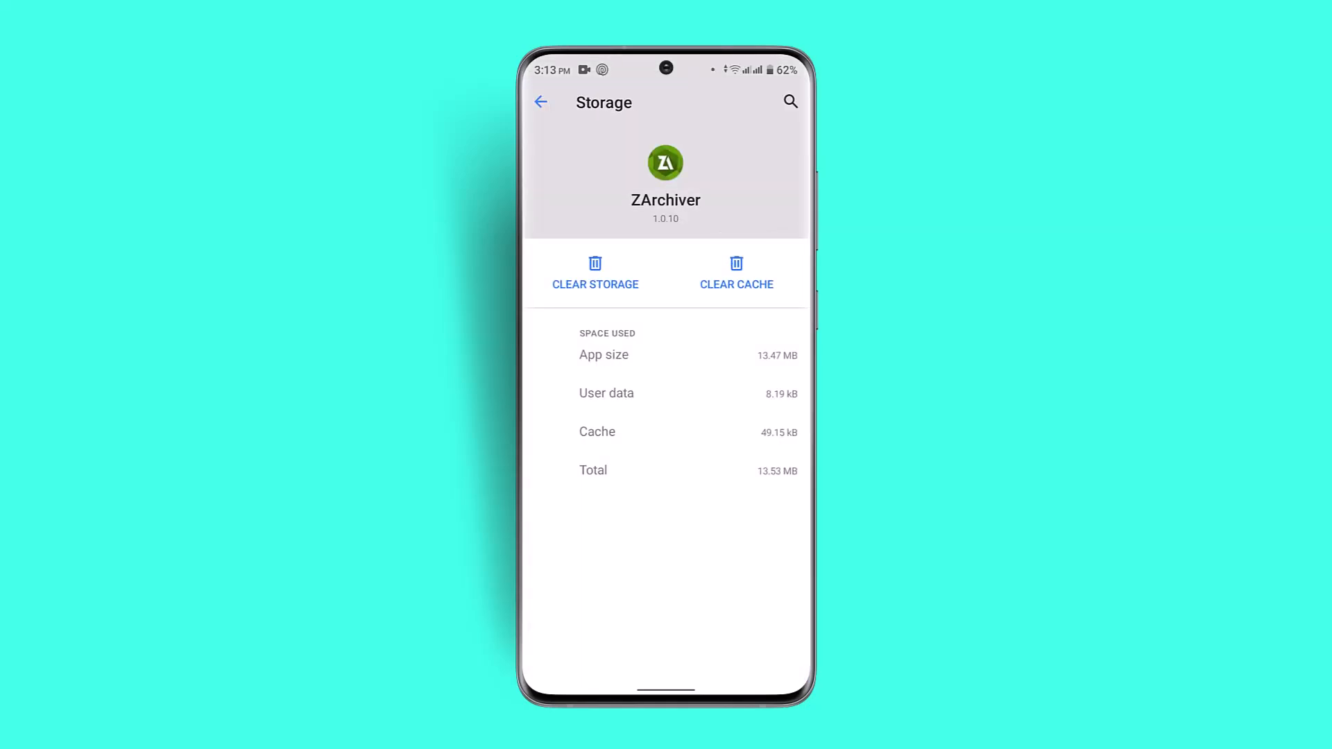
left_click(735, 272)
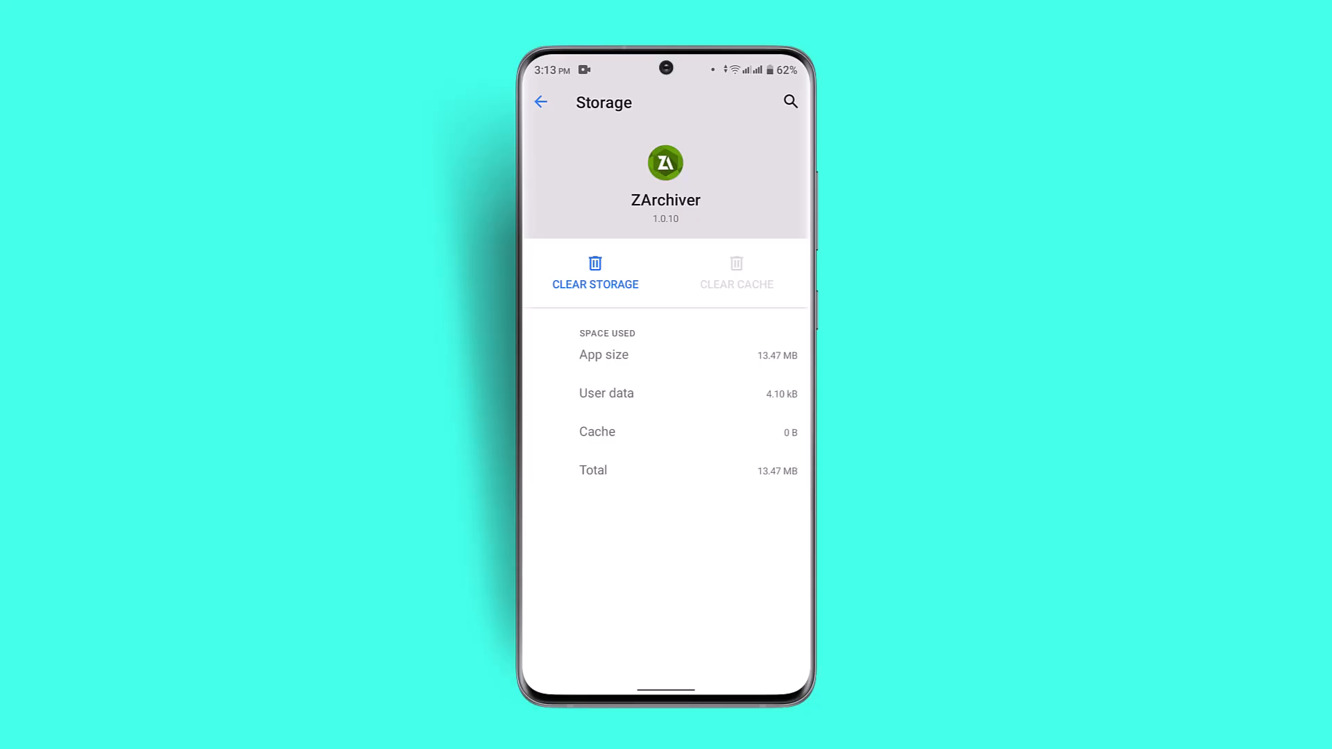